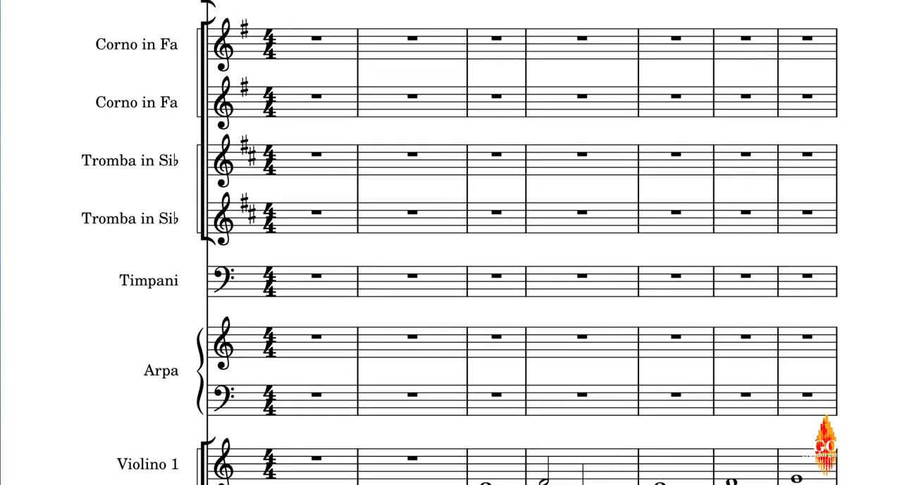
# Scroll up through the orchestral score to review its instrument staves.
pyautogui.scroll(3)
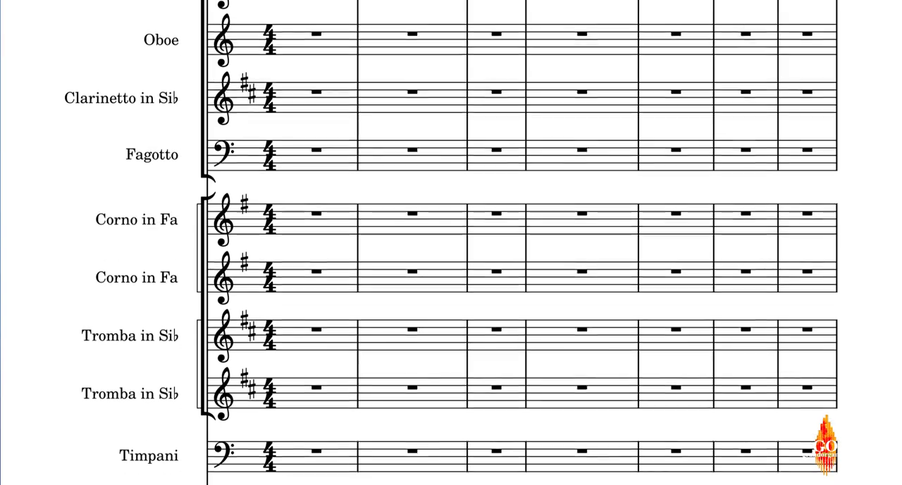
pyautogui.scroll(3)
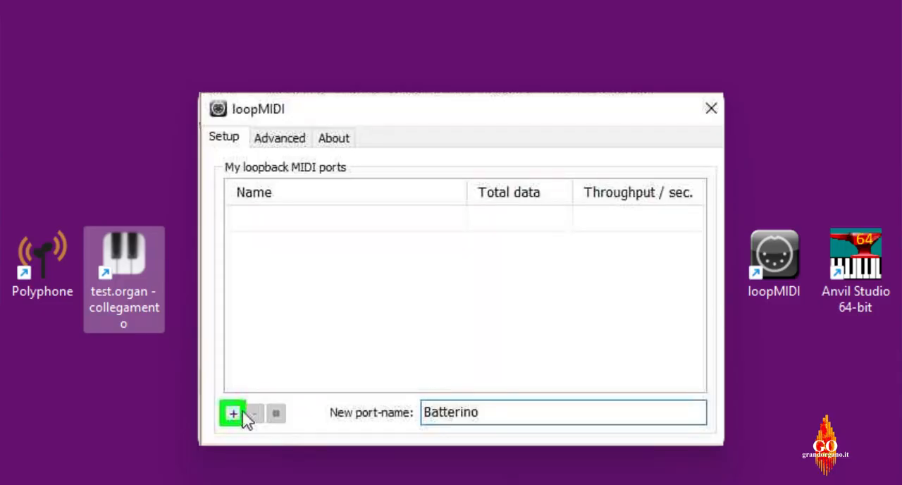
# Add the new loopback port named Batterino to the loopMIDI port list.
pyautogui.click(232, 413)
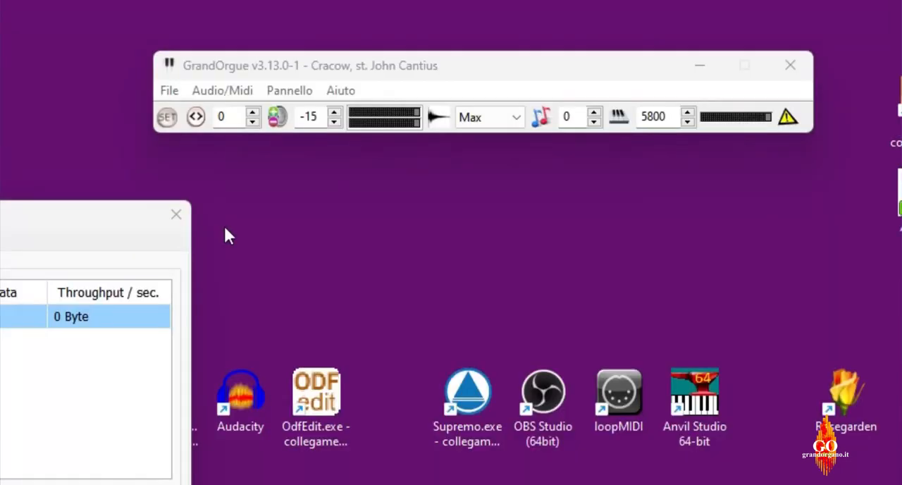
pyautogui.moveTo(246, 203)
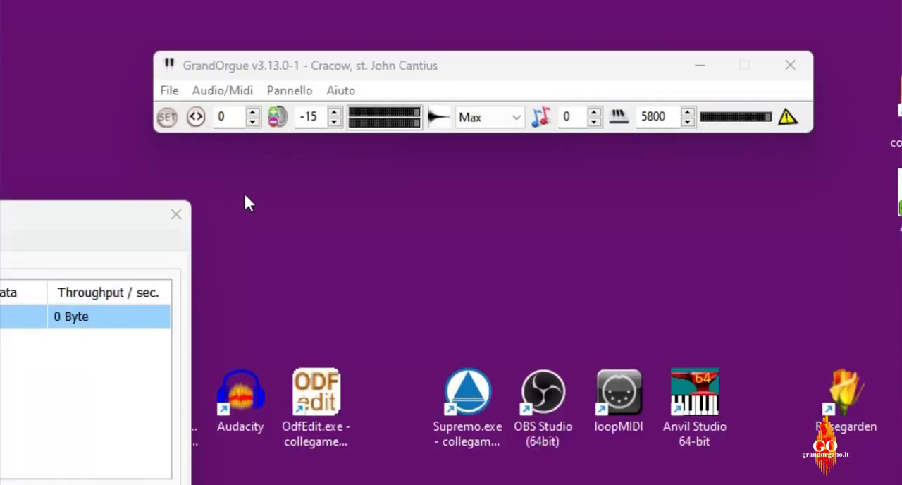
# Check in Audio/Midi settings that loopMIDI Port 0 is an enabled winmm MIDI input.
pyautogui.click(169, 90)
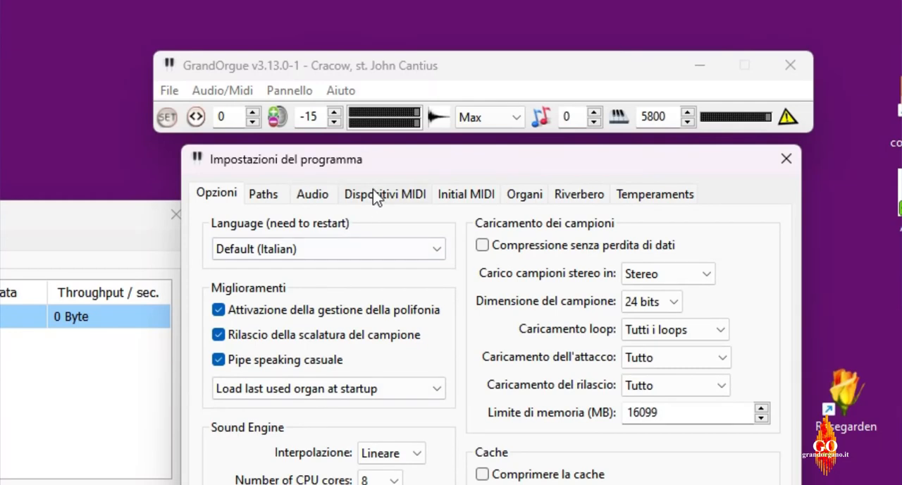
pyautogui.click(384, 195)
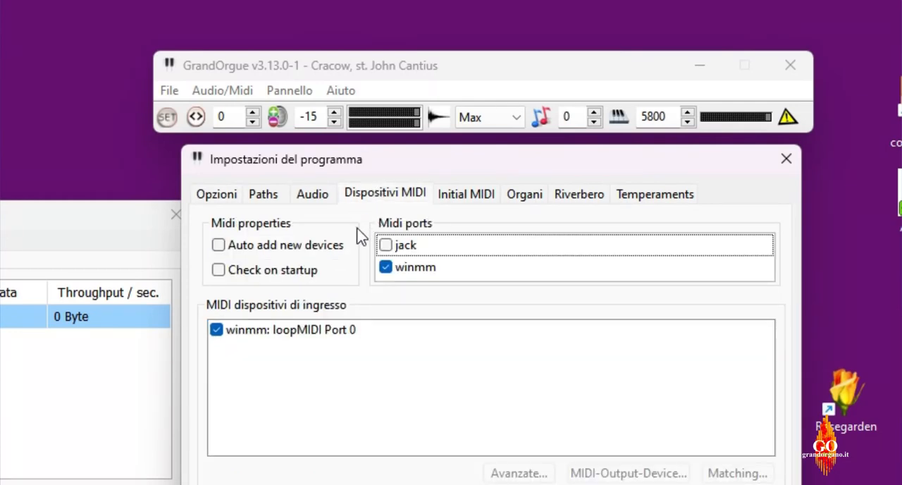
pyautogui.moveTo(412, 238)
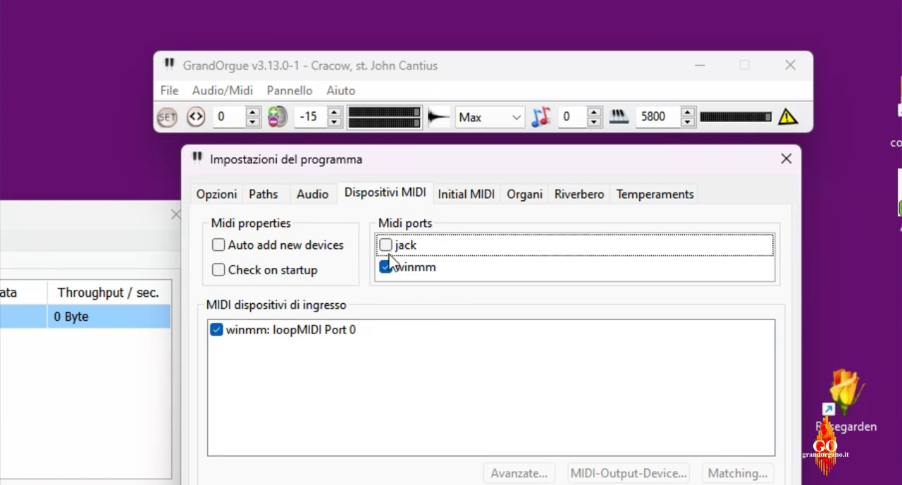
pyautogui.moveTo(386, 251)
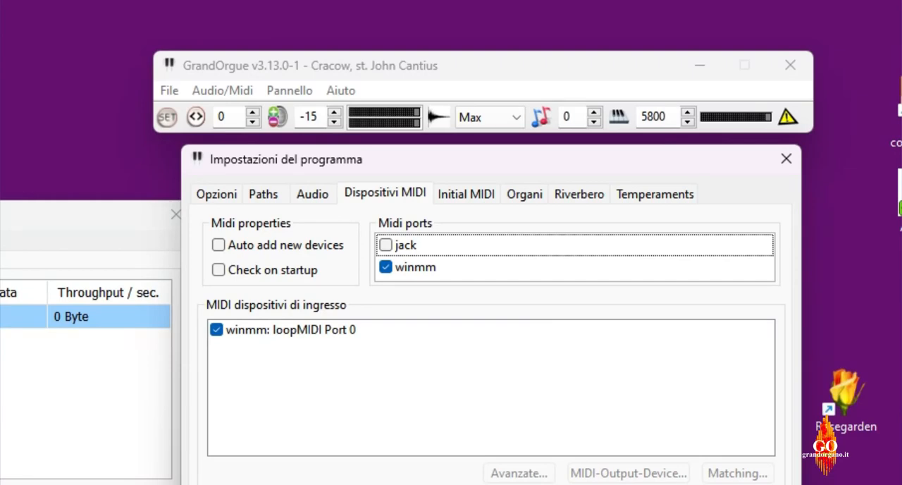
pyautogui.click(787, 158)
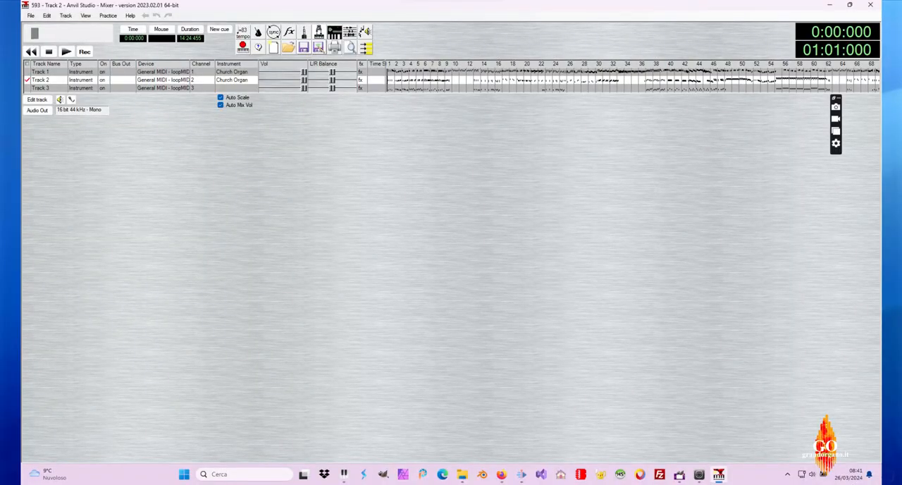
# Restore the Anvil Studio mixer down to a smaller window beside the organ console.
pyautogui.click(848, 6)
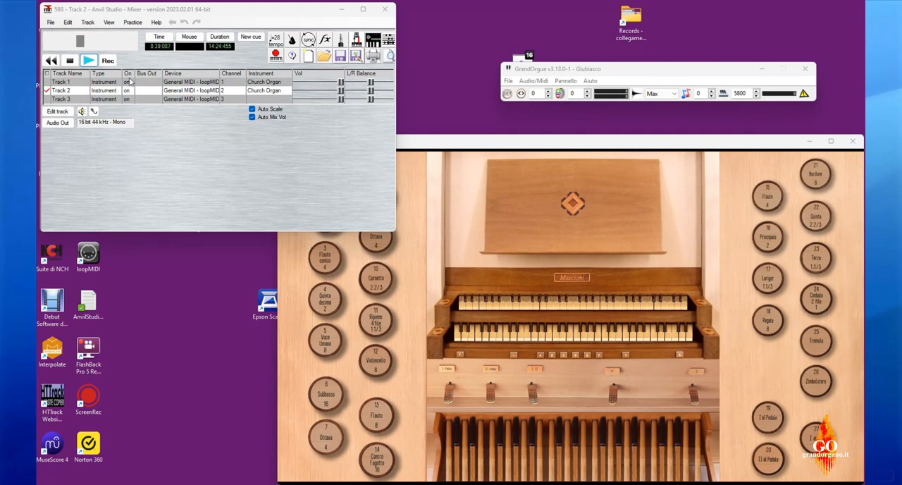
# Solo Track 1 and have the Grande organo manual learn its MIDI event via Ascoltare per evento.
pyautogui.click(127, 90)
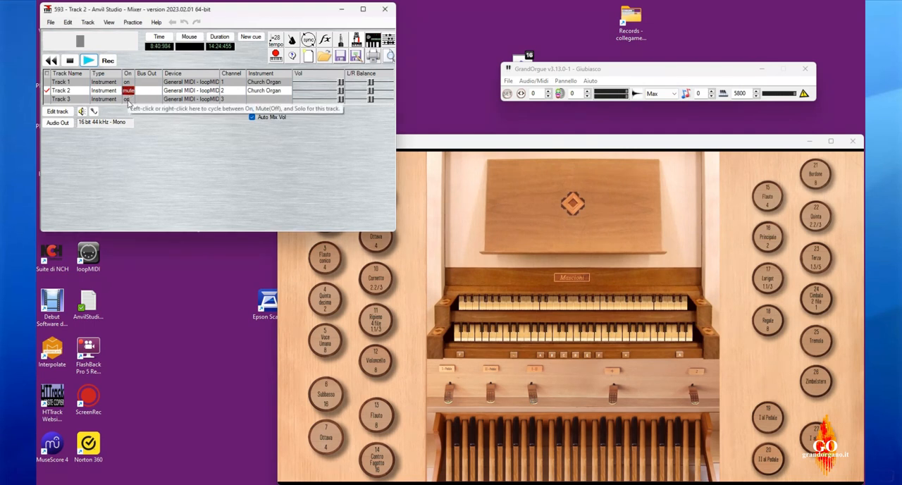
pyautogui.click(127, 98)
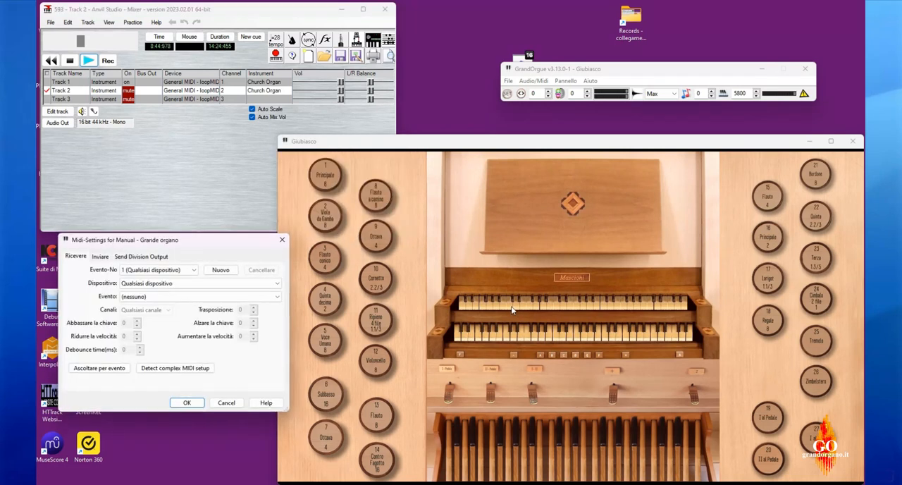
pyautogui.click(99, 367)
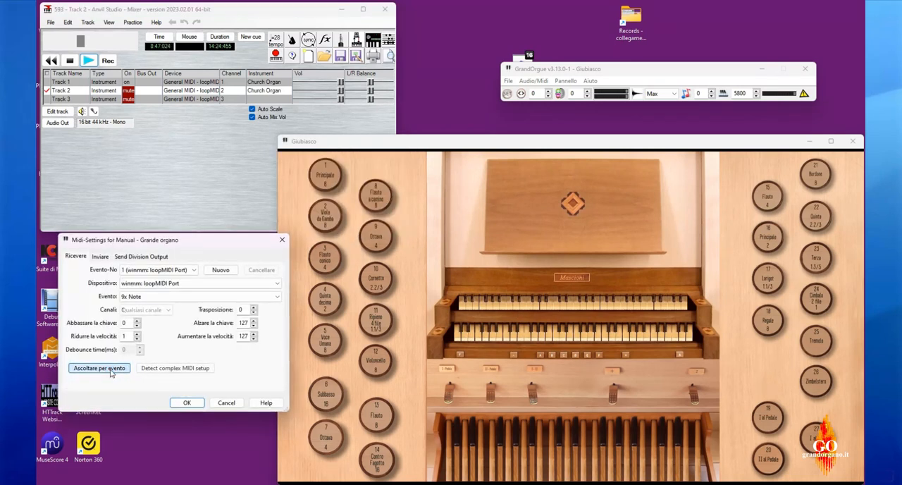
pyautogui.click(144, 310)
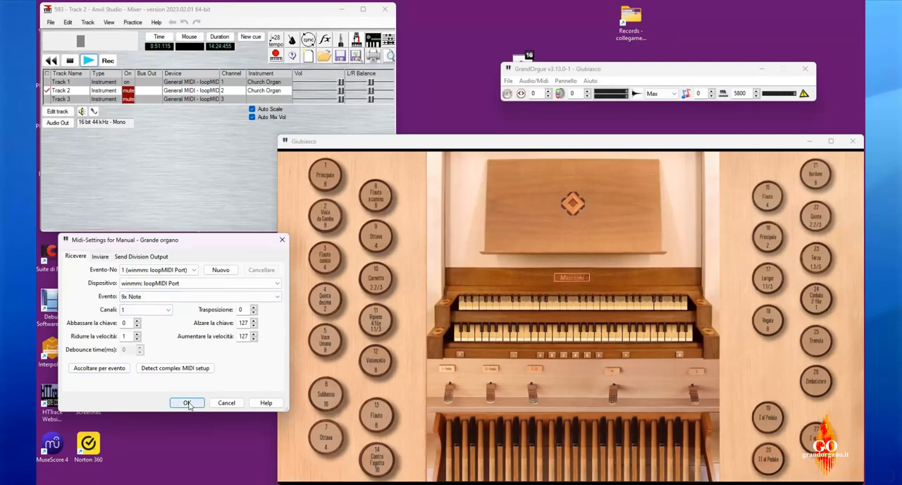
pyautogui.click(186, 403)
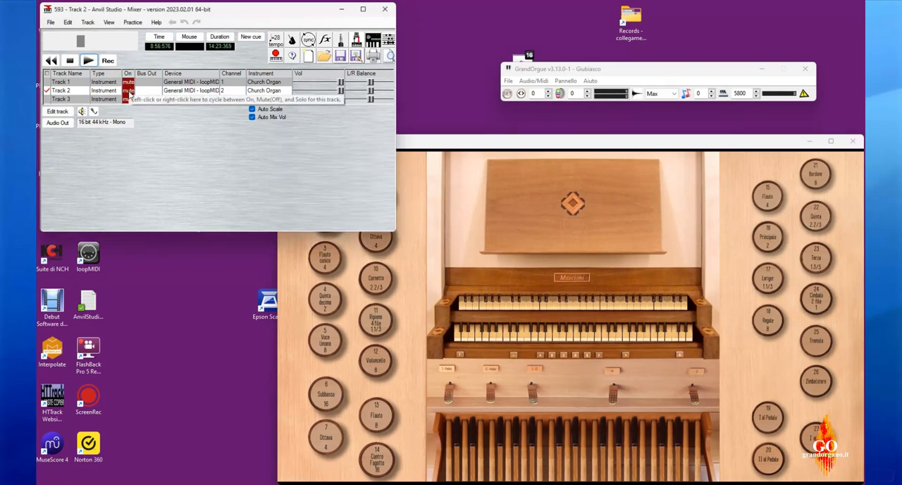
# Solo Track 2 and have the Positivo tergale manual learn its MIDI event the same way.
pyautogui.click(127, 90)
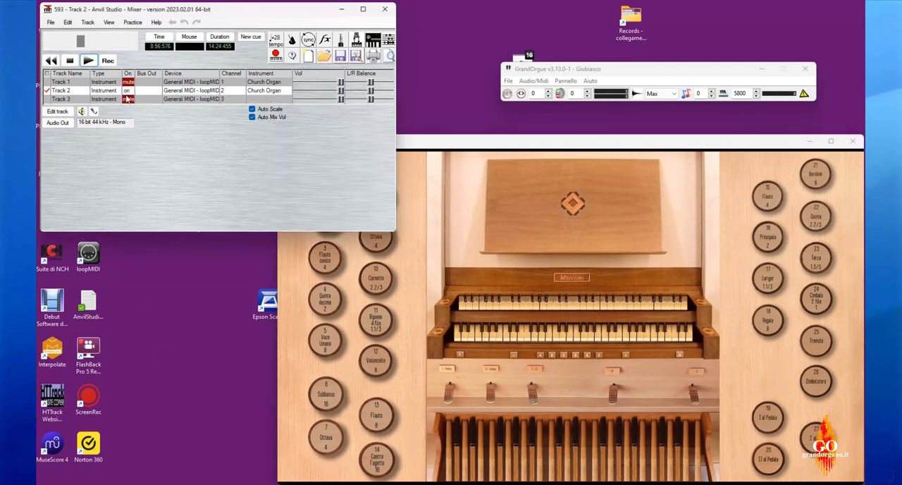
pyautogui.click(127, 99)
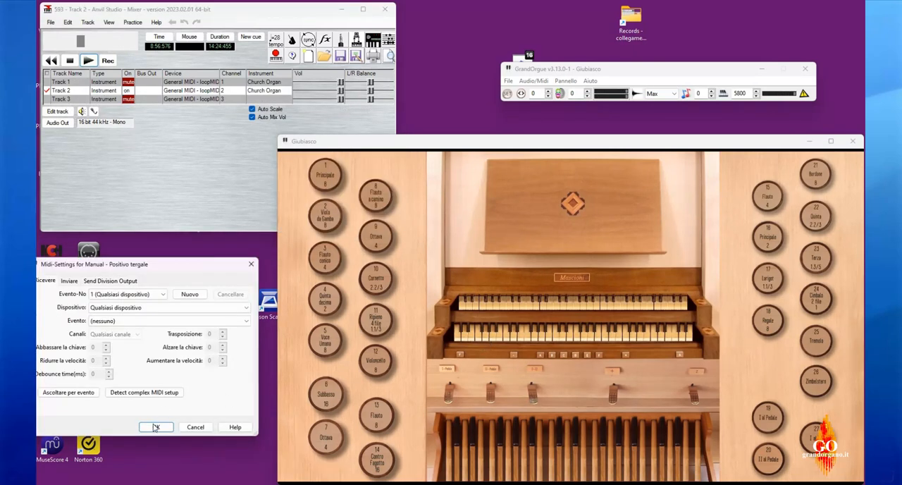
pyautogui.click(155, 428)
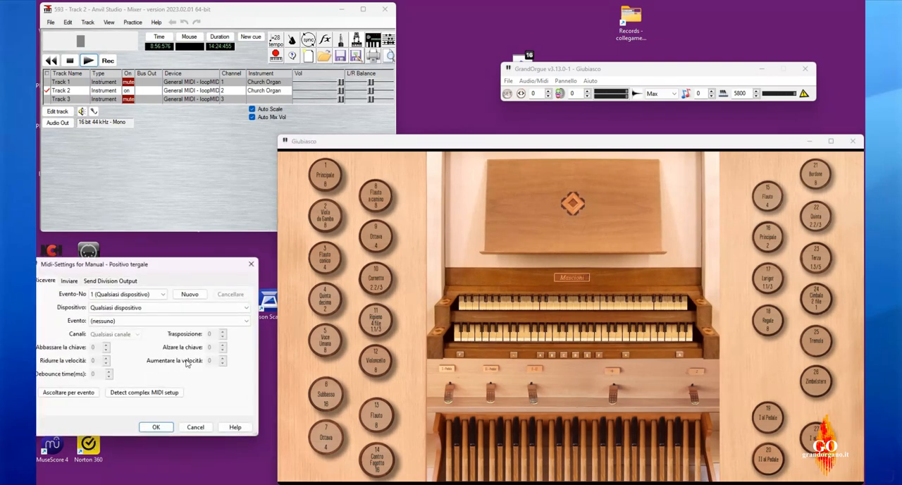
pyautogui.click(67, 392)
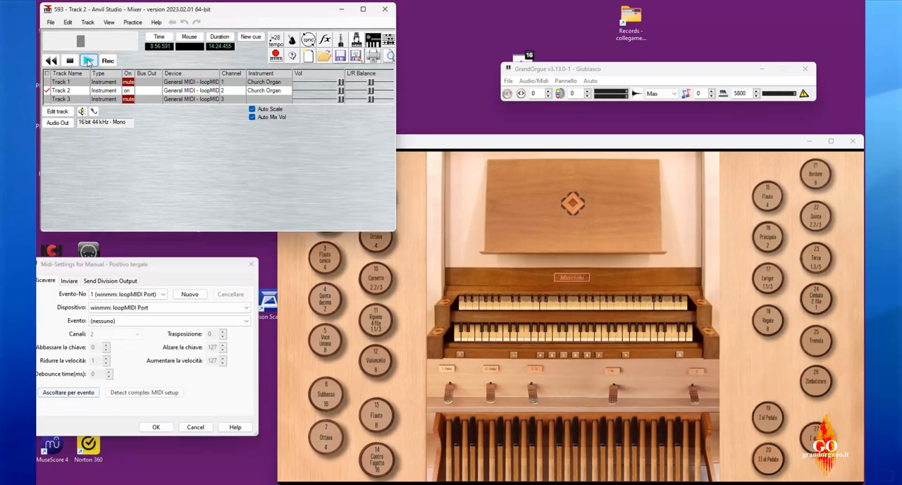
pyautogui.click(89, 61)
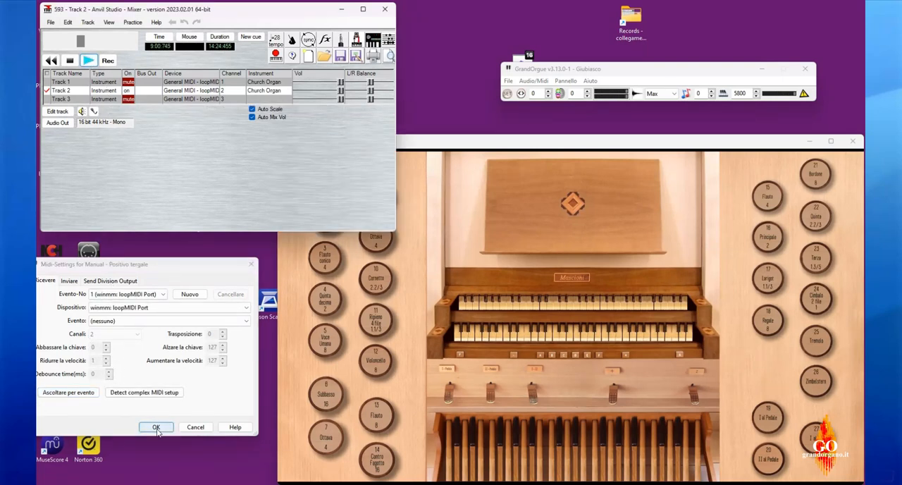
pyautogui.click(155, 427)
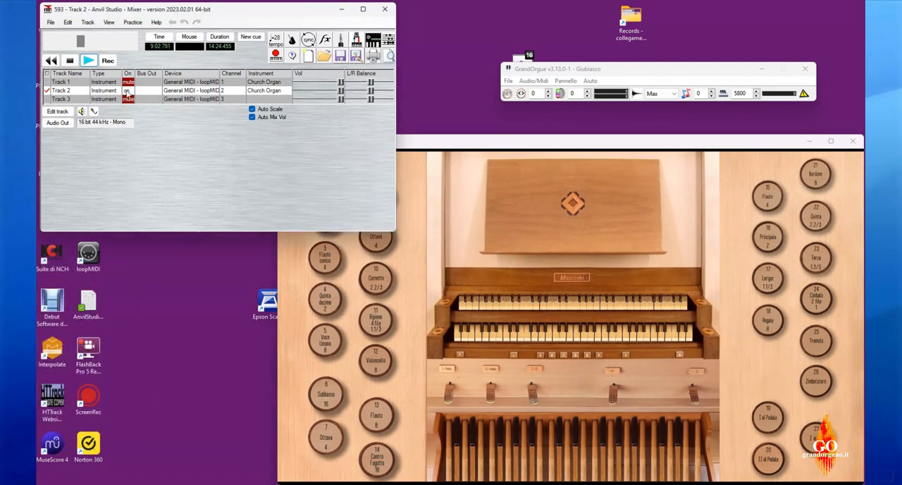
# In Compose view, assign Track 2 a MIDI channel and start playback to the organ.
pyautogui.click(127, 99)
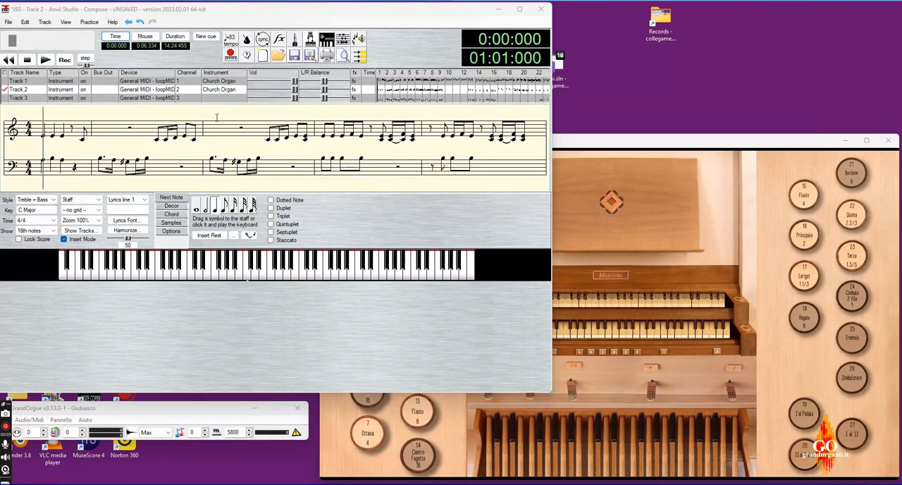
pyautogui.click(190, 90)
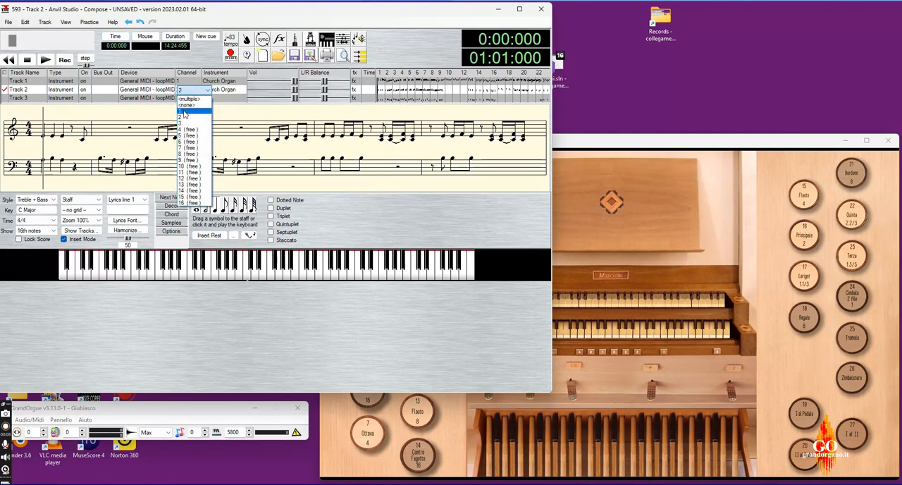
pyautogui.click(191, 118)
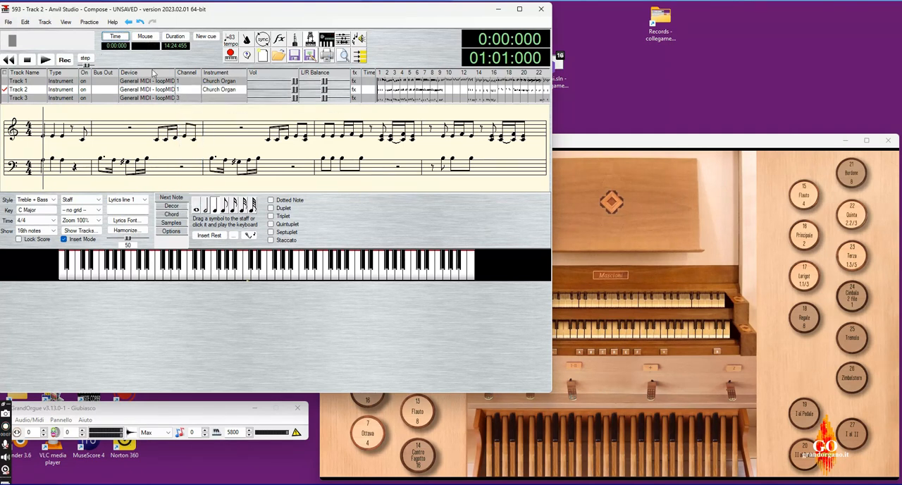
pyautogui.click(45, 59)
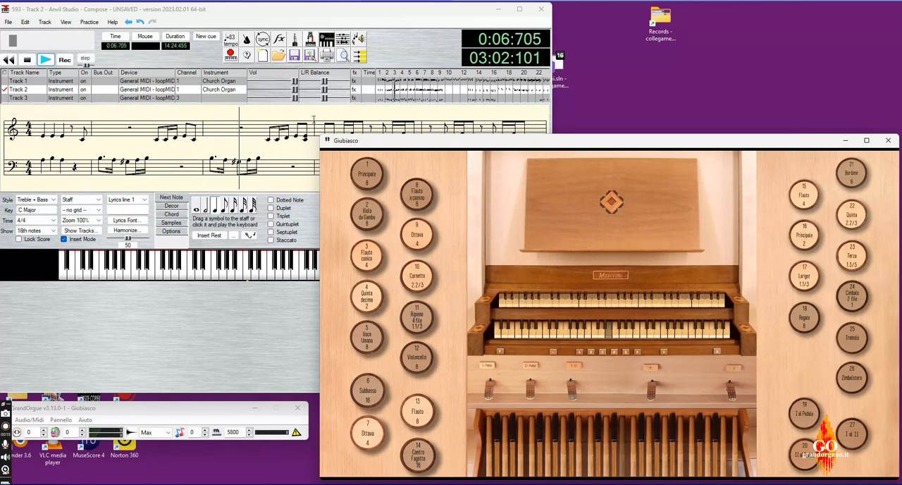
# Reassign the tracks' MIDI channels from the Channel dropdowns while the song plays.
pyautogui.click(190, 80)
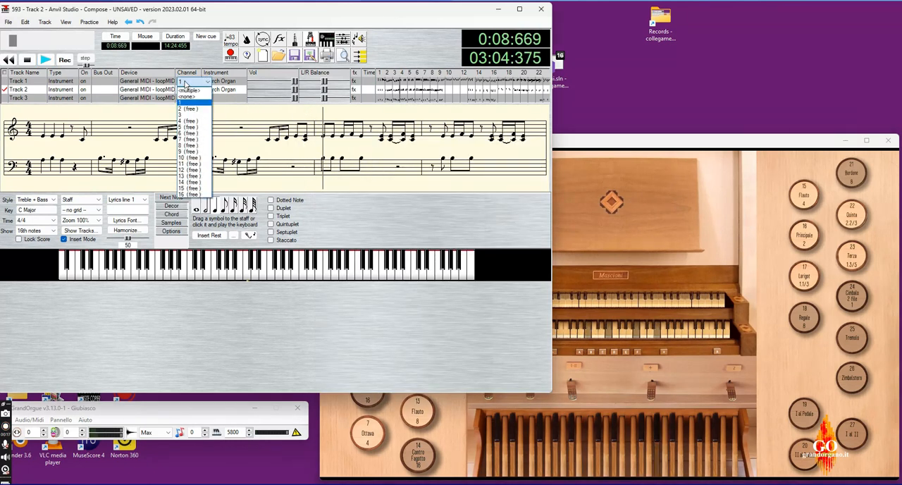
pyautogui.click(189, 102)
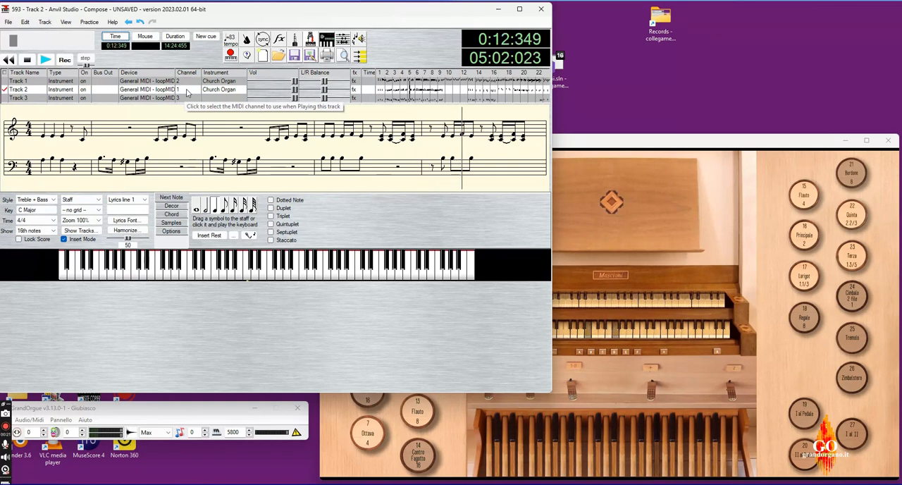
pyautogui.click(186, 90)
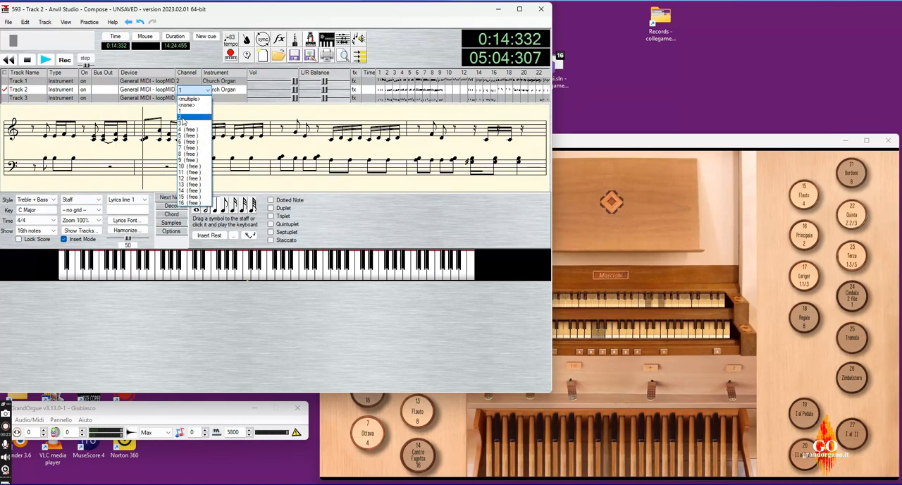
pyautogui.click(189, 110)
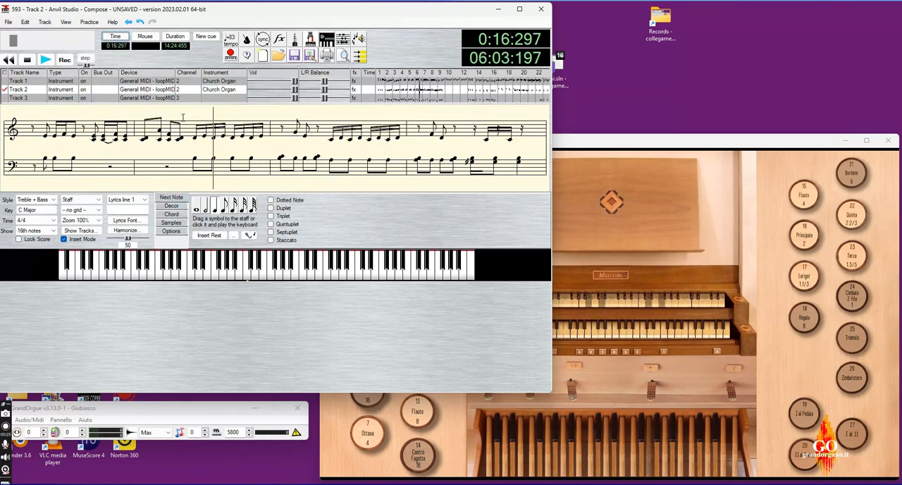